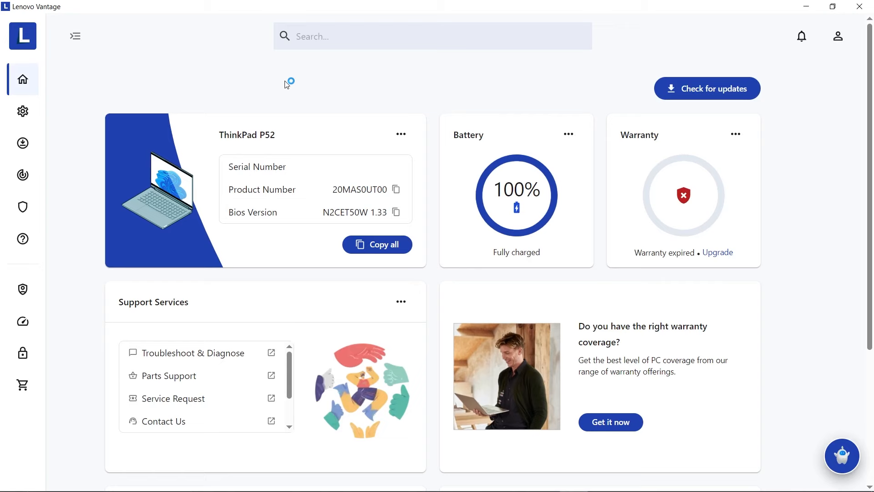
mouse_move(120, 65)
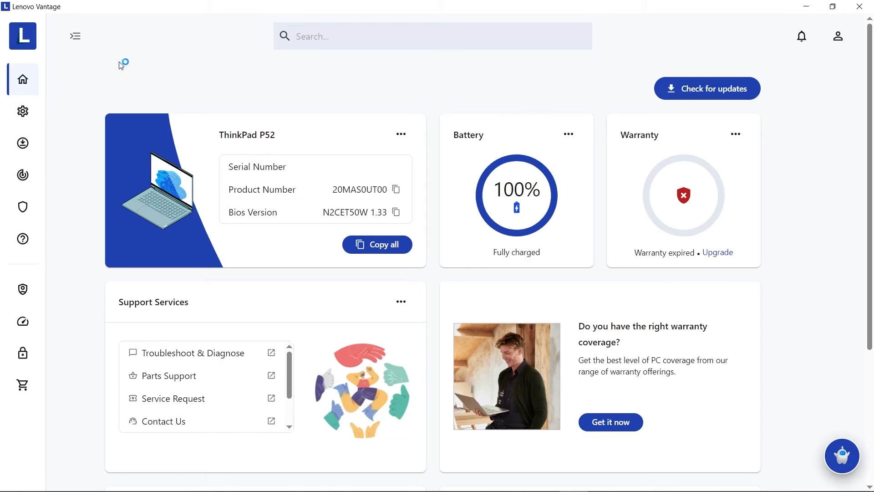
Navigate from the home dashboard to the Support Services page via the sidebar.
click(22, 175)
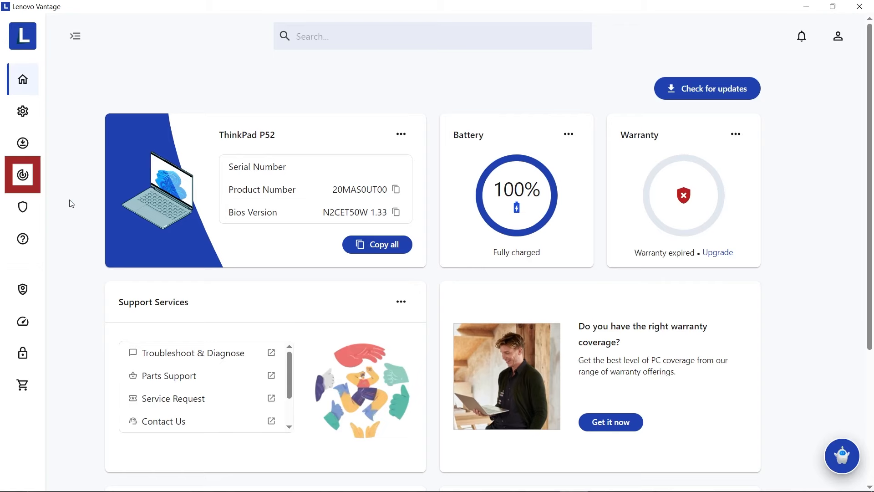
click(23, 238)
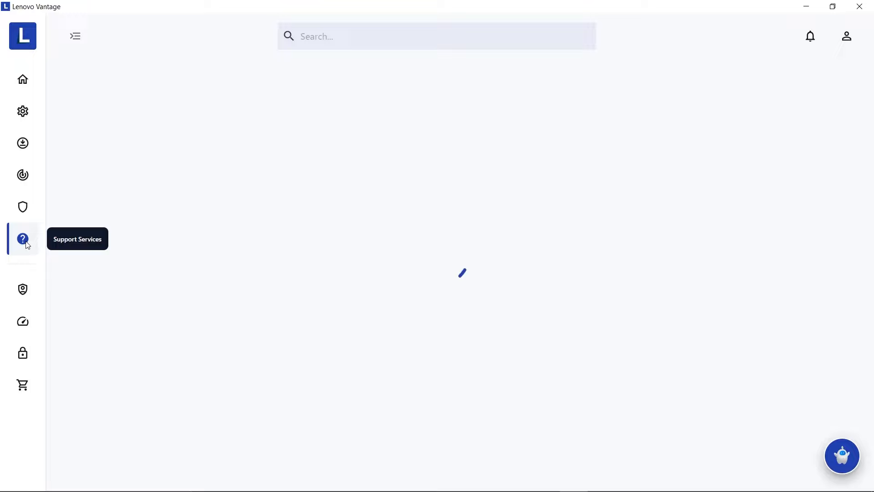
click(23, 239)
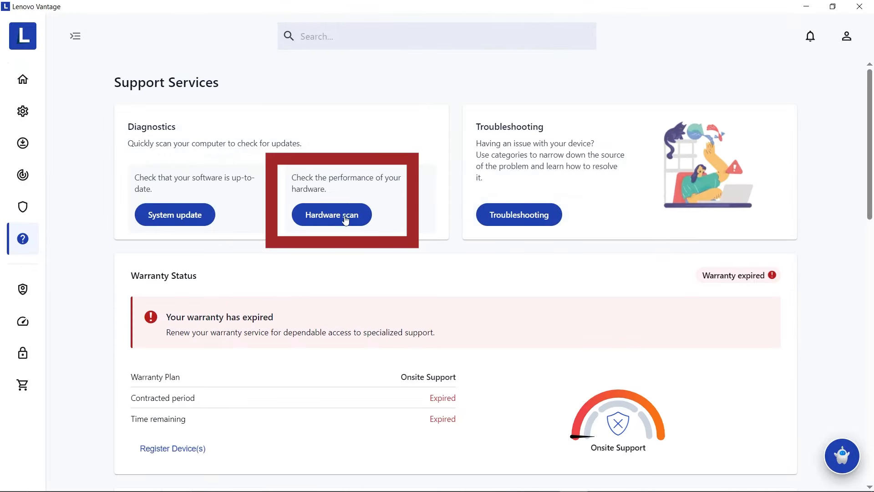
Launch the Hardware scan tool from the Diagnostics section.
click(331, 214)
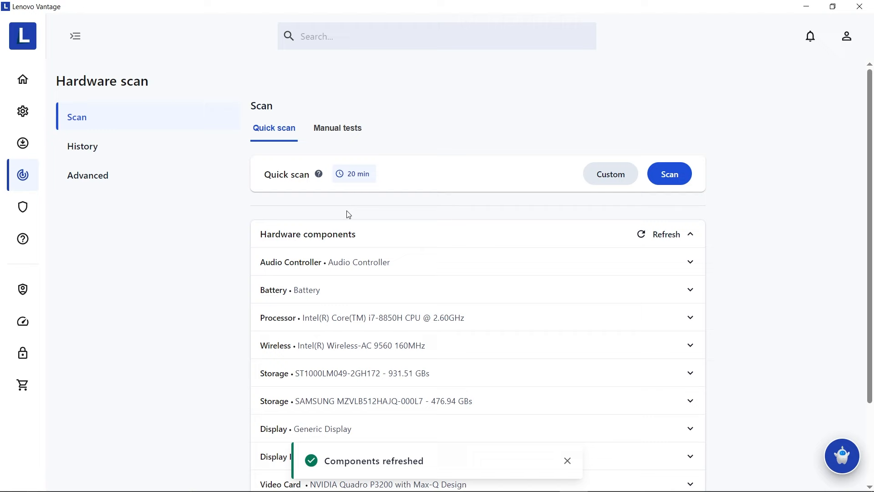
Run a custom scan with Battery Temperature Test and Battery Health Test selected.
click(610, 173)
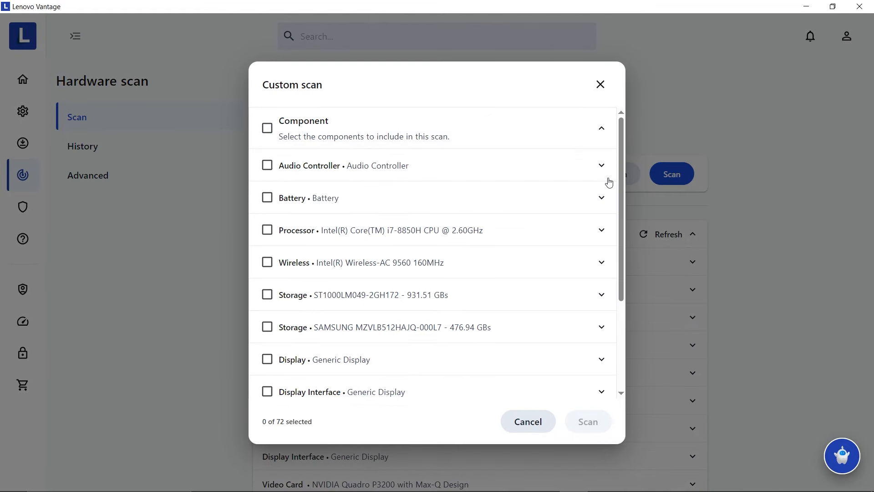
mouse_move(346, 207)
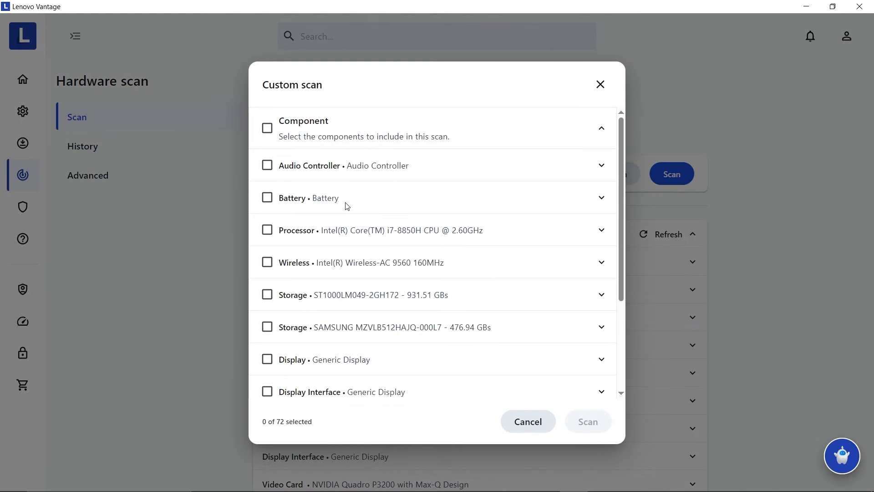
click(601, 197)
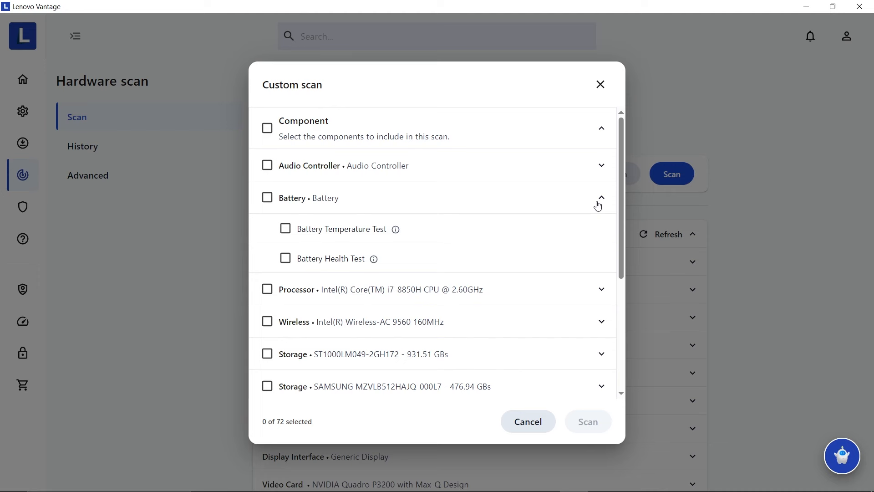
click(285, 228)
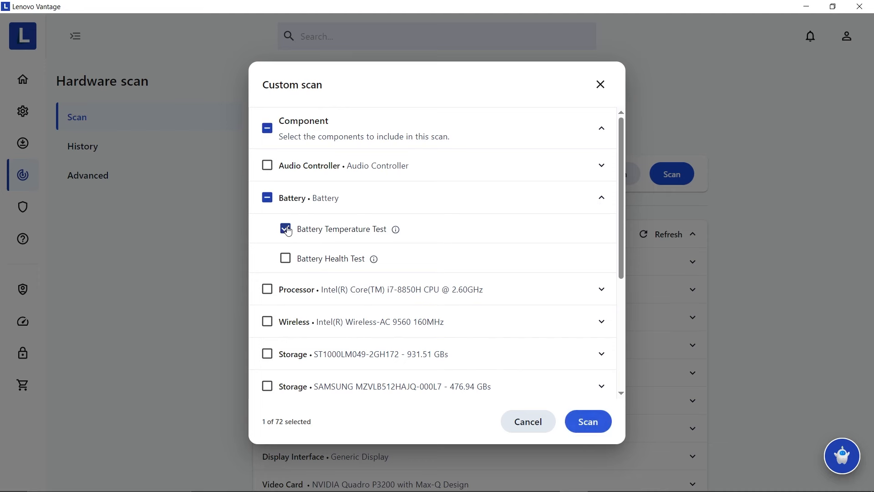
click(285, 258)
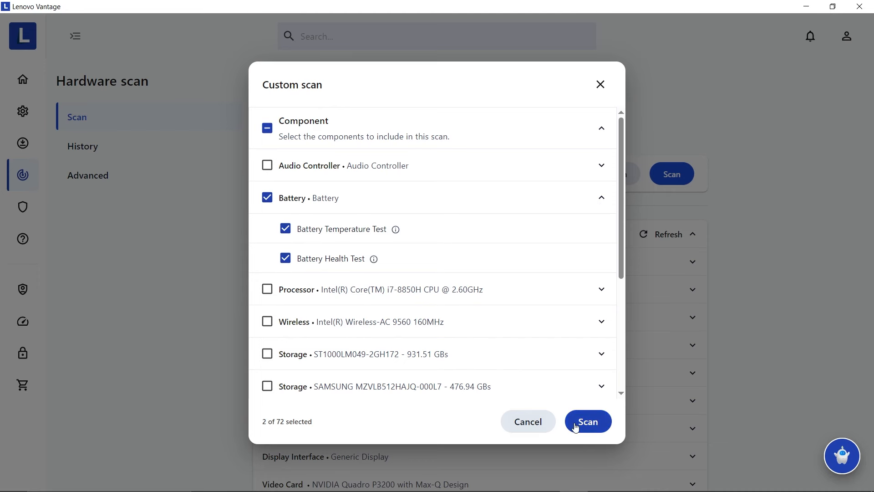
click(587, 421)
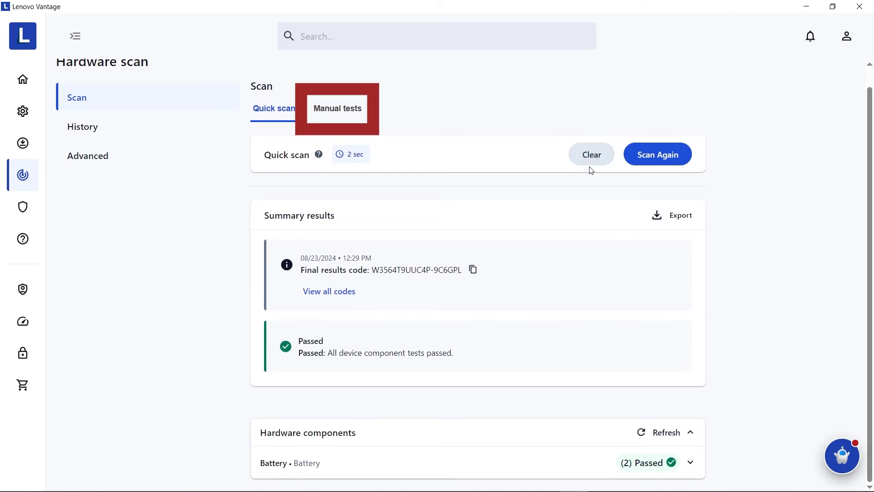
Clear the quick scan results and run the manual Battery tests to a passed result.
click(336, 108)
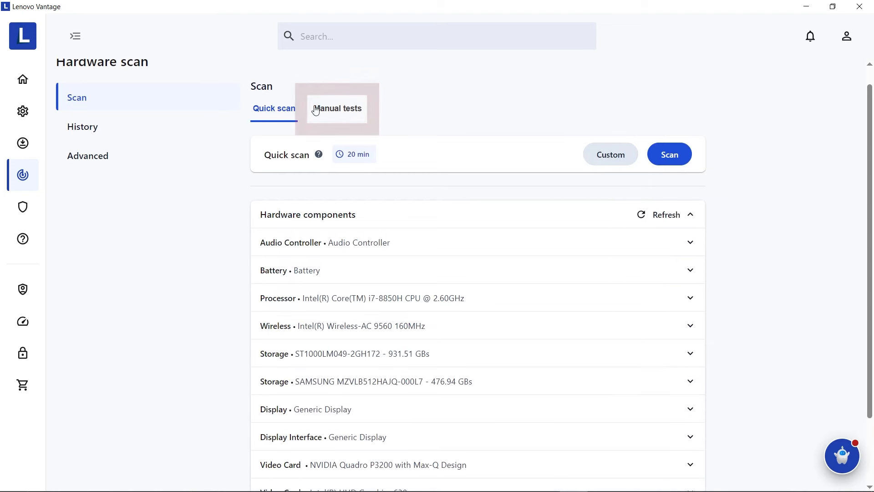
click(336, 108)
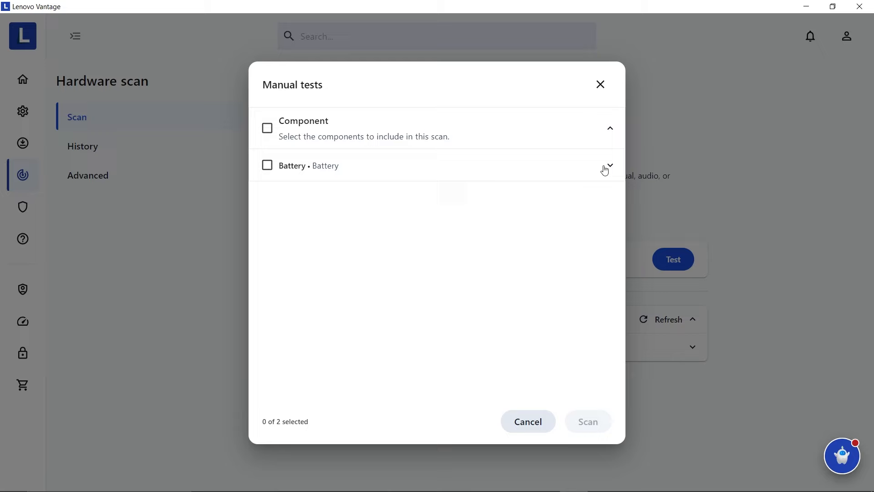
click(607, 165)
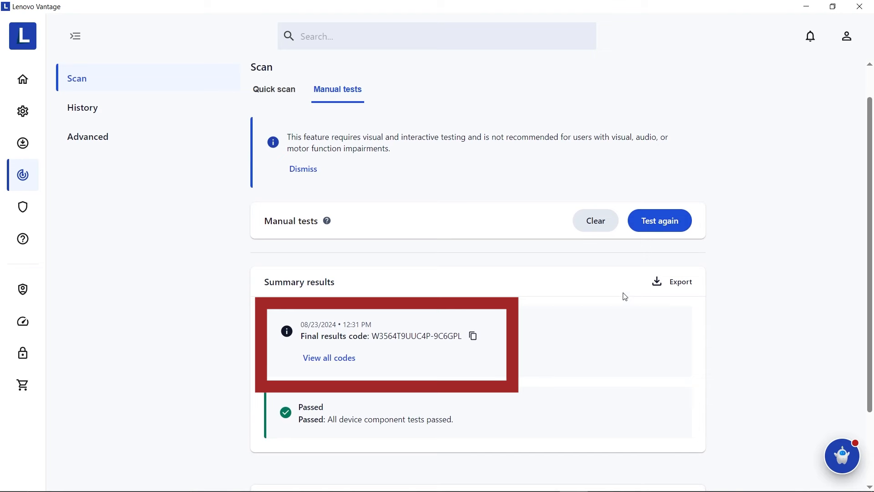
scroll(up, 3)
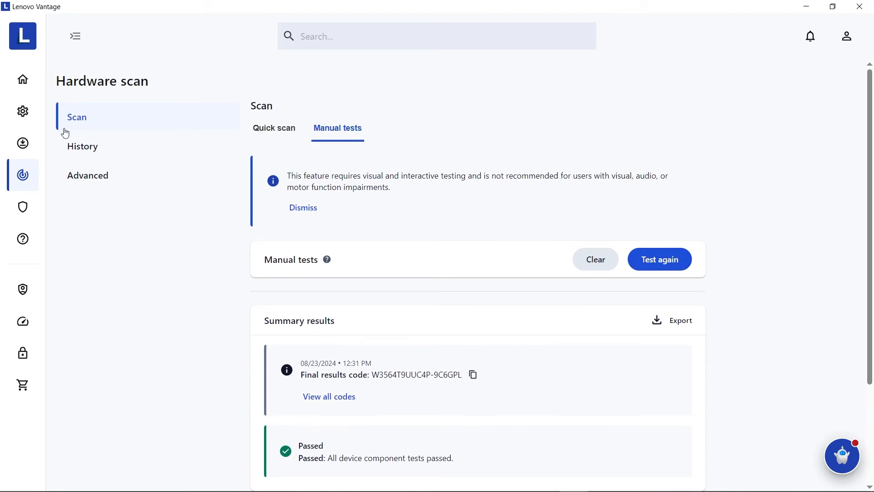
Show the scan history and the actions menu for the passed 12:31 PM scan.
click(82, 146)
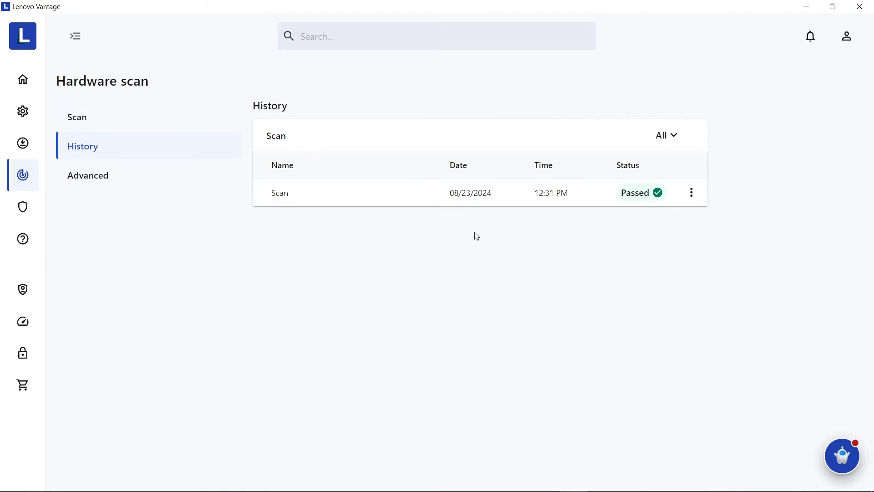
click(691, 192)
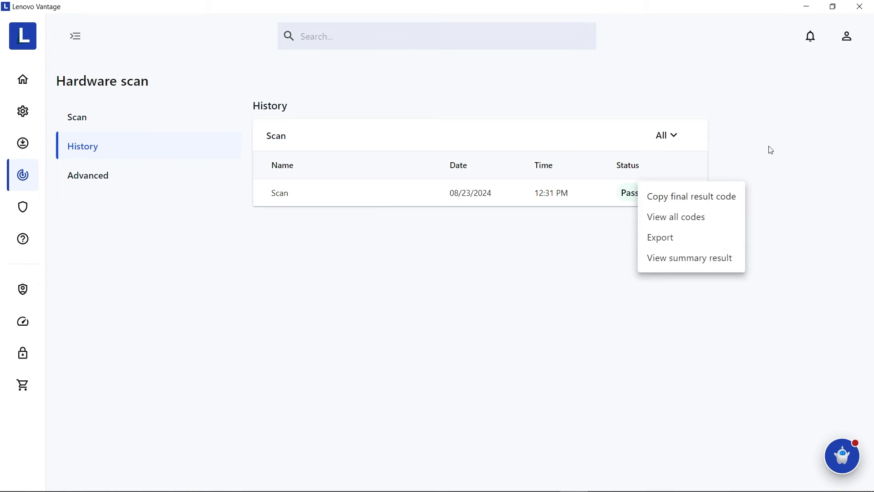
View the Advanced diagnostics downloads, then return to the Support Services page.
click(88, 175)
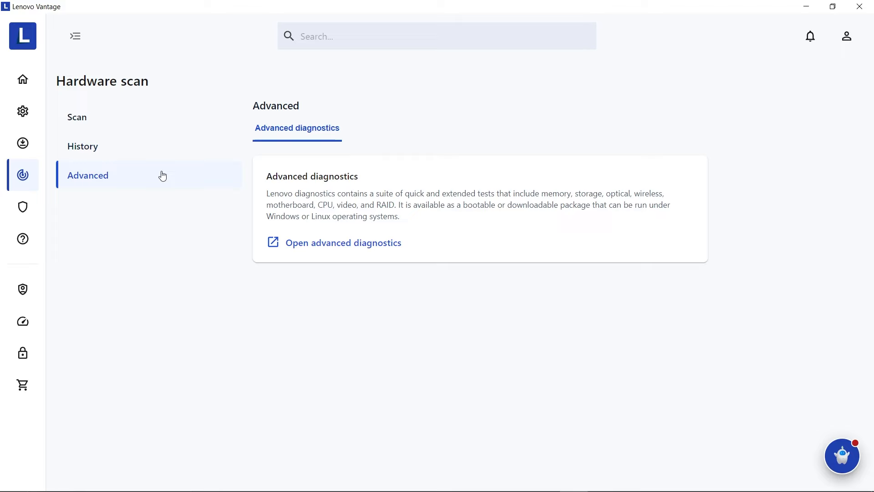
mouse_move(344, 242)
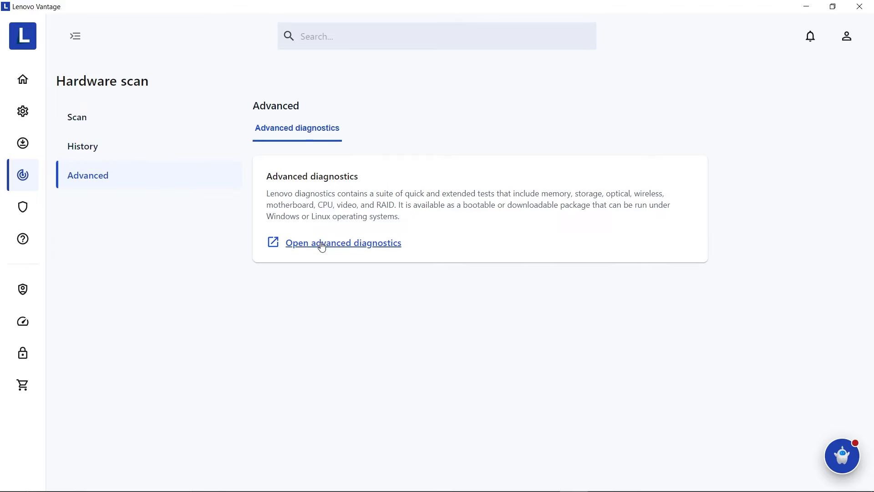
click(343, 242)
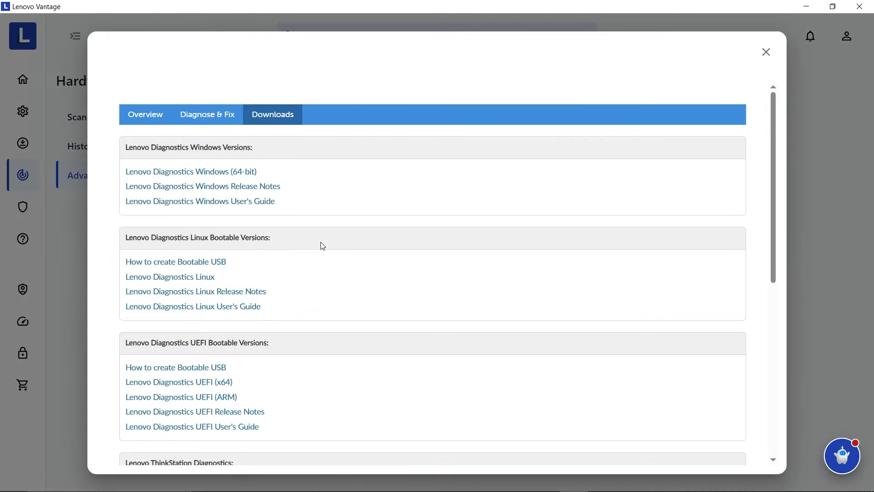
click(765, 51)
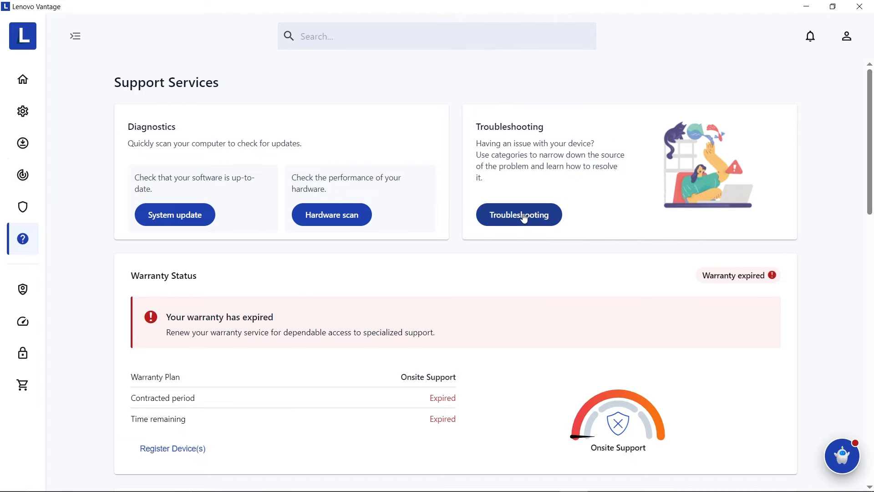
Walk the Battery hardware-issue troubleshooter, answer Not resolved, and view other support options.
click(518, 215)
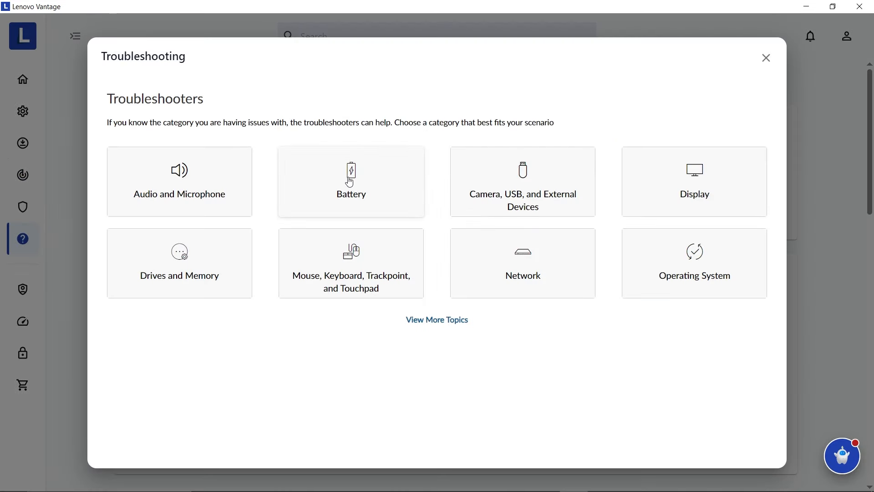
click(351, 181)
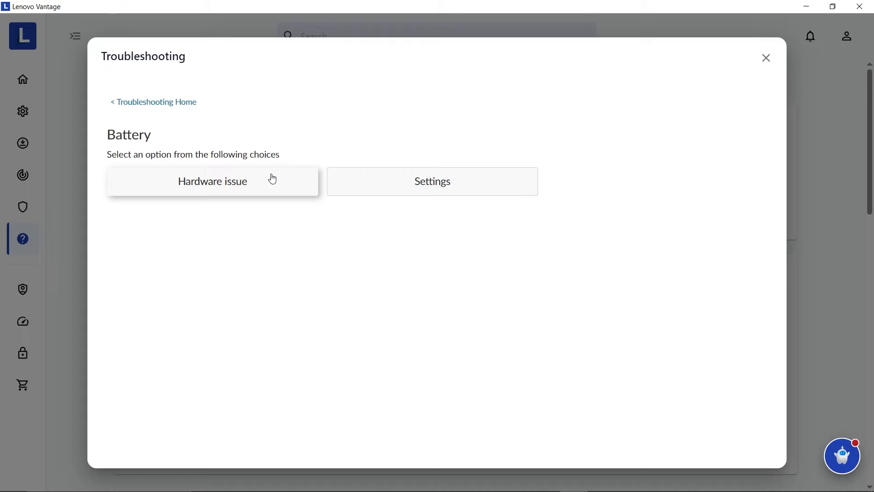
click(212, 180)
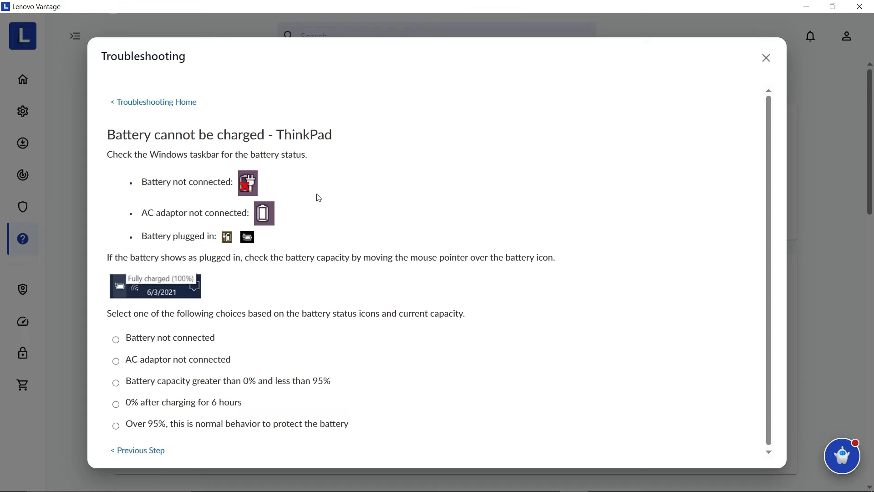
click(116, 360)
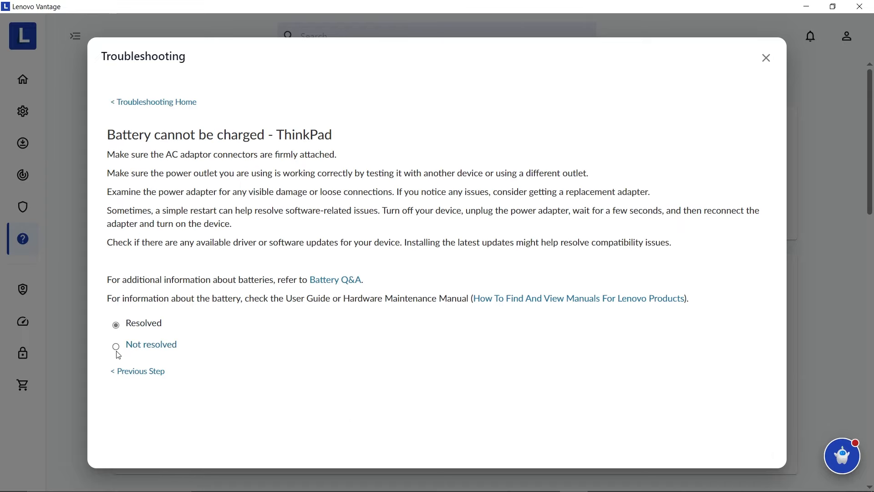
click(115, 347)
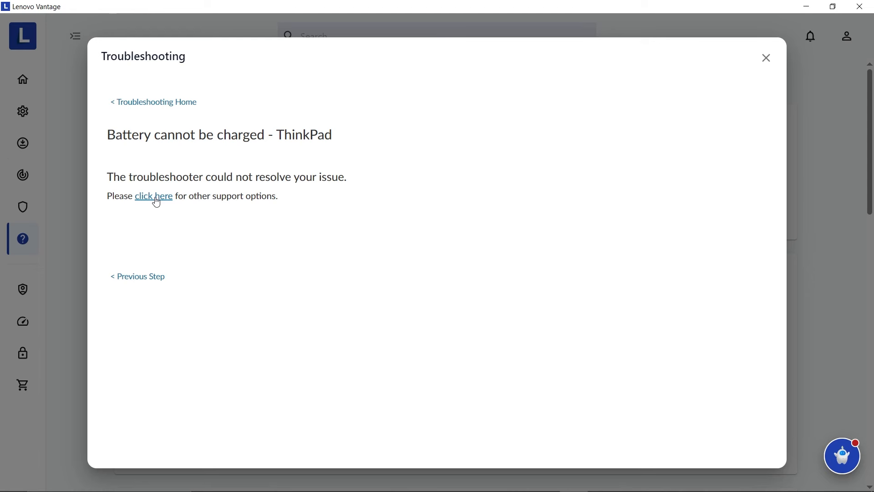
click(153, 196)
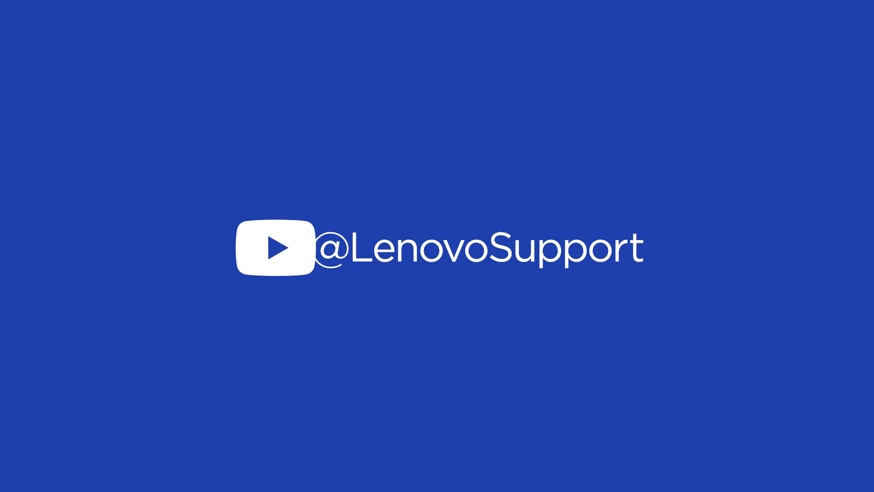